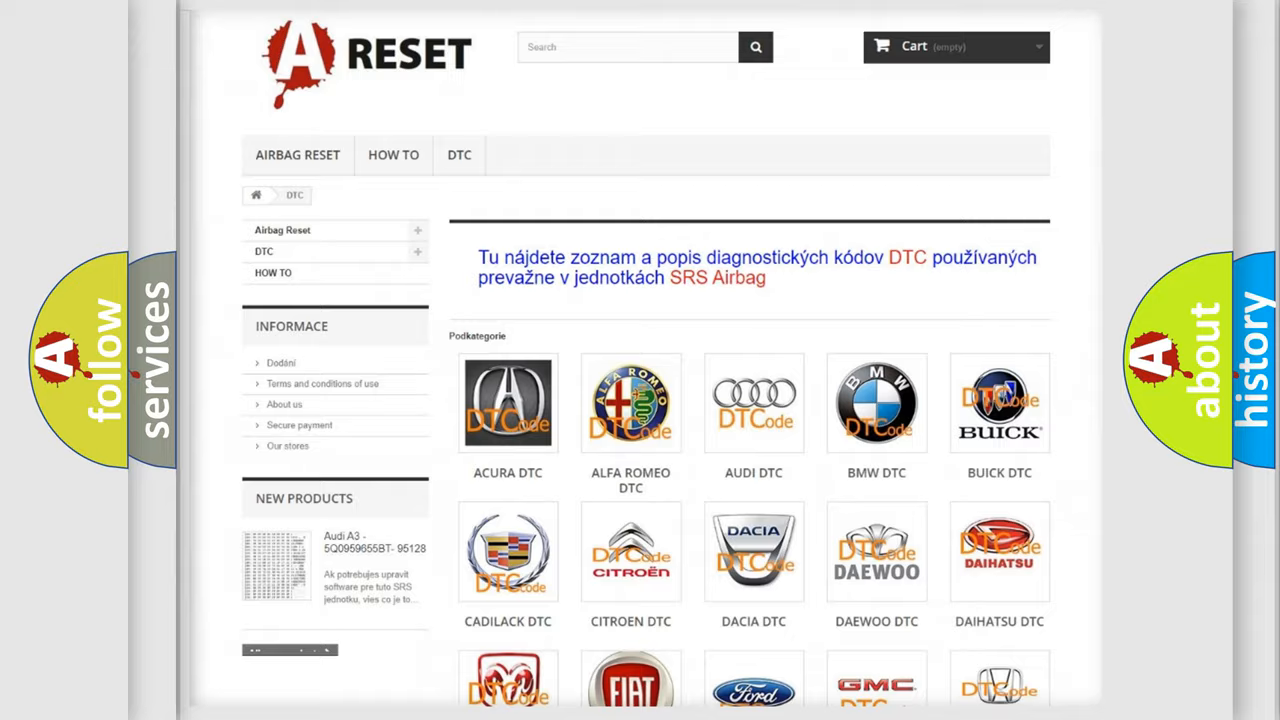
- Choose the Jeep logo from the DTC category grid and browse its trouble code list
scroll("down", 3)
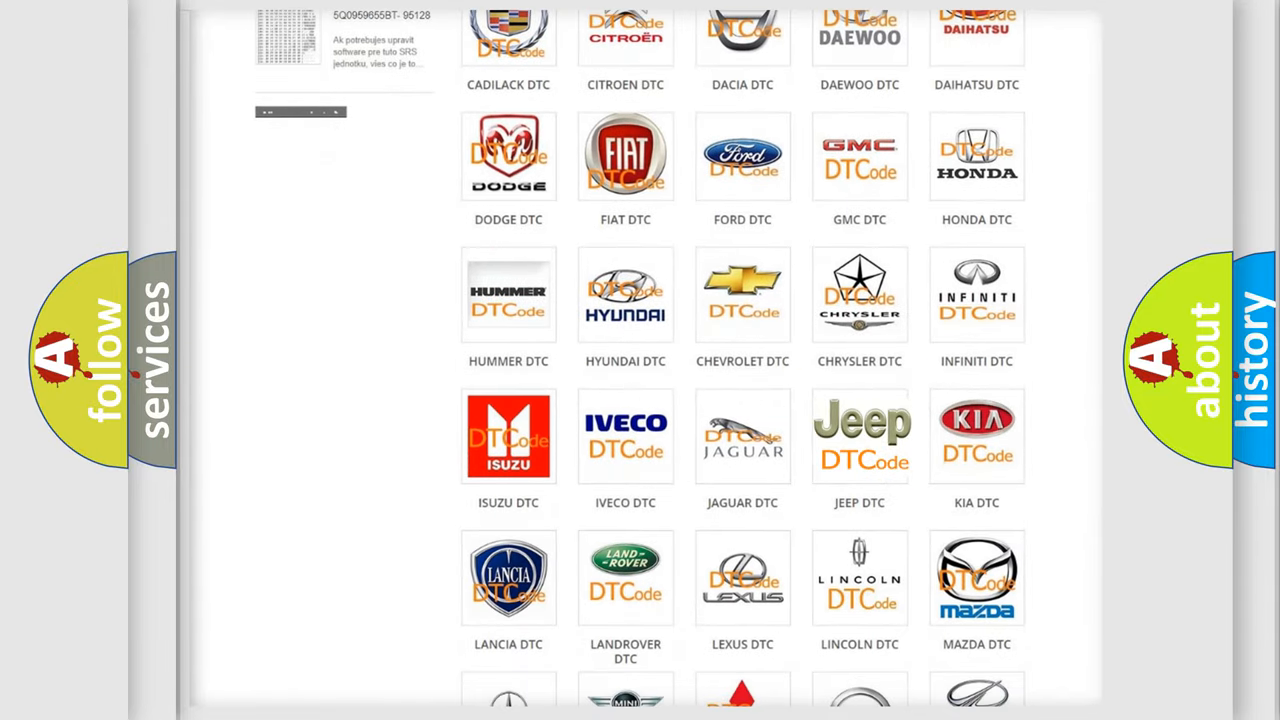
left_click(859, 435)
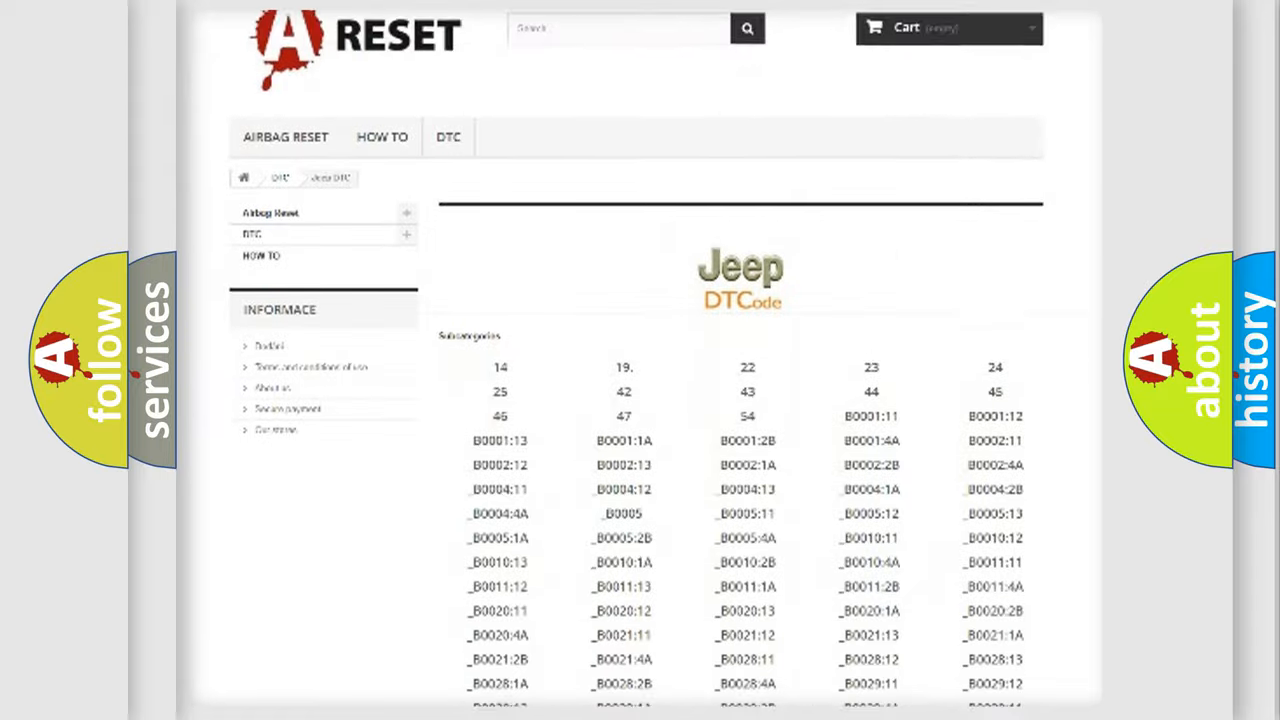
scroll("down", 3)
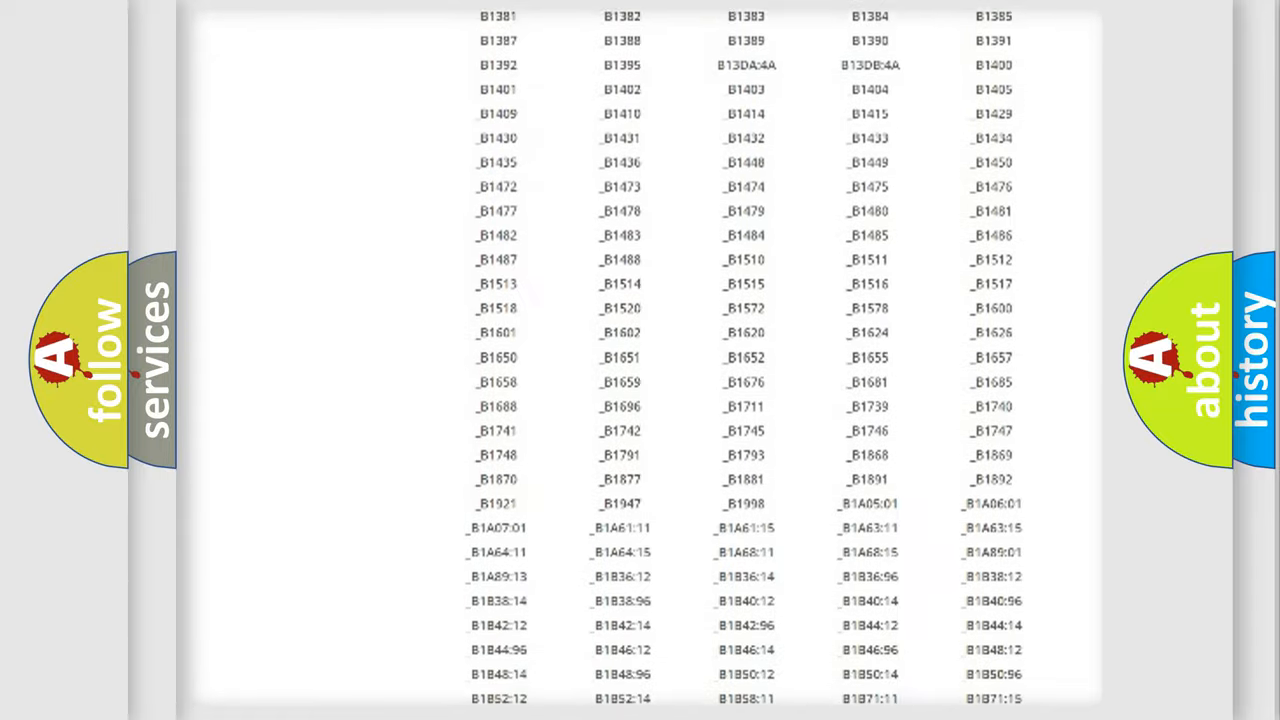